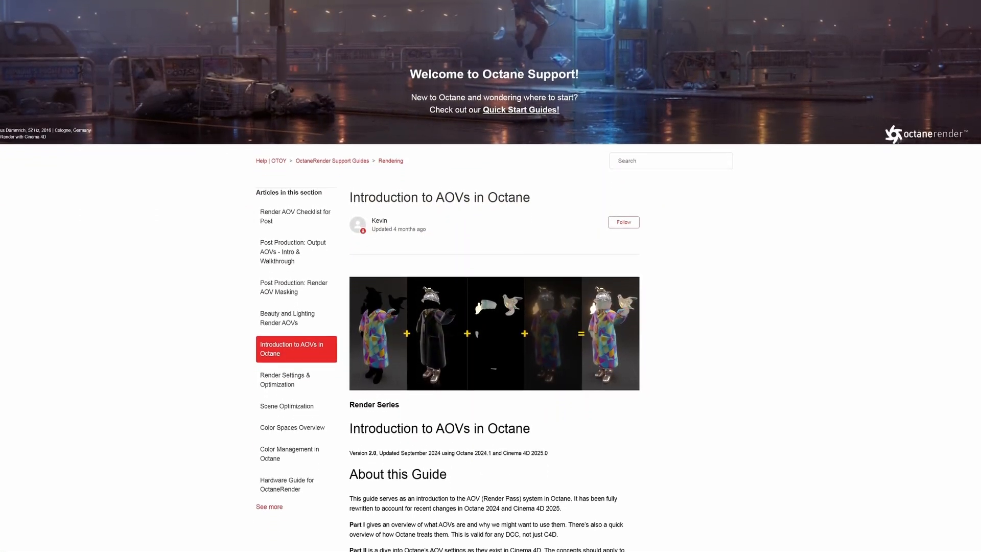
Browse the Render AOV Manager's AOVs (reflection, AO, light, shadow, Z-depth, cryptomatte), then the Output AOV Compositor
scroll("down", 3)
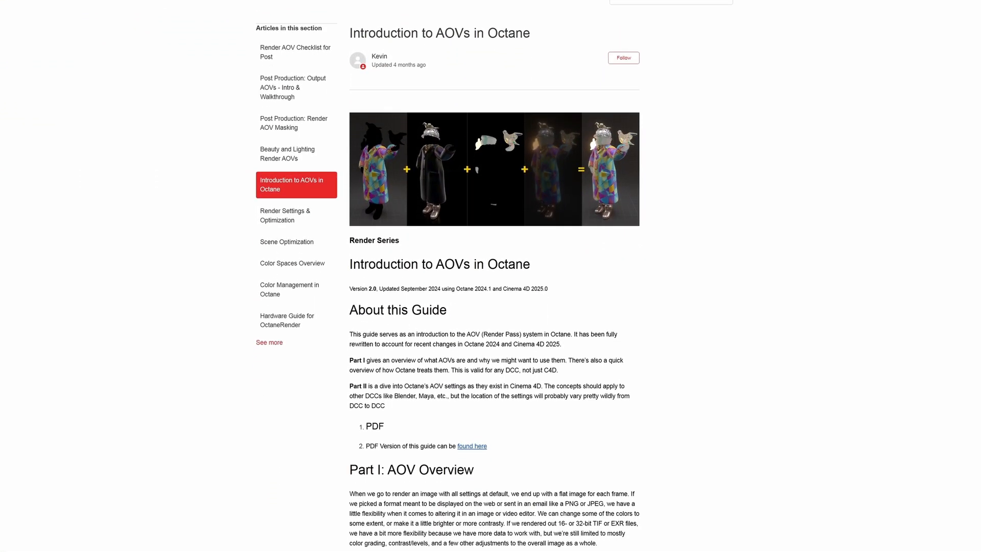
scroll("down", 3)
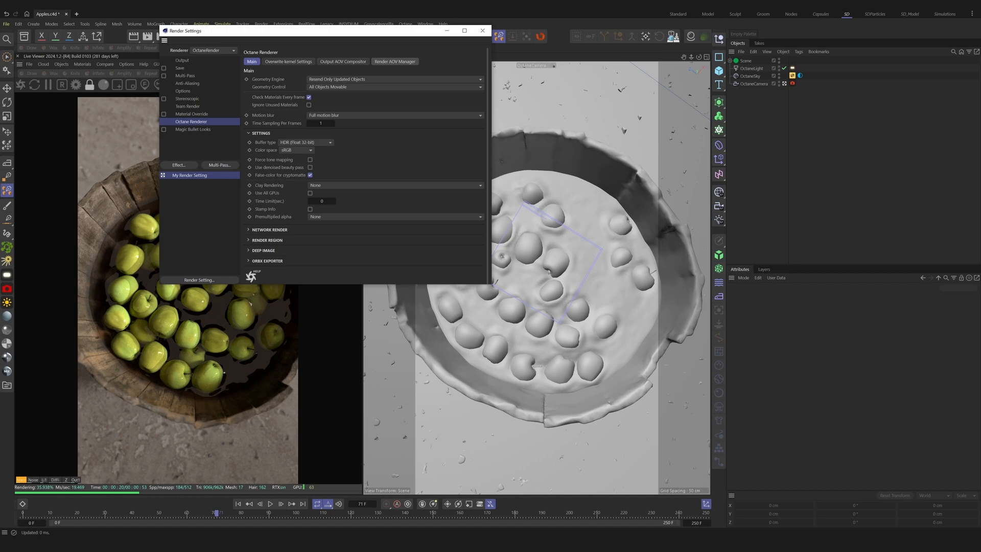
left_click(395, 62)
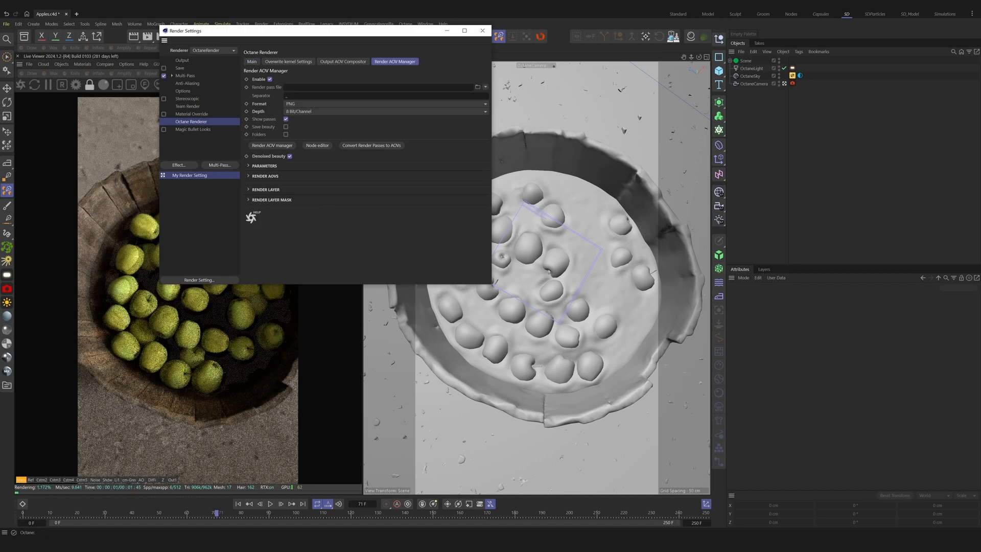
left_click(249, 176)
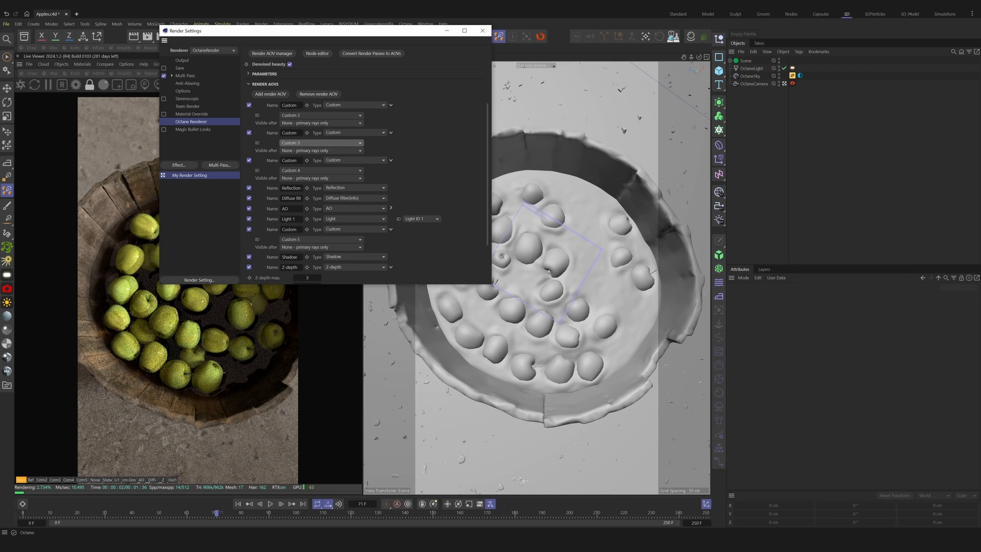
scroll("down", 3)
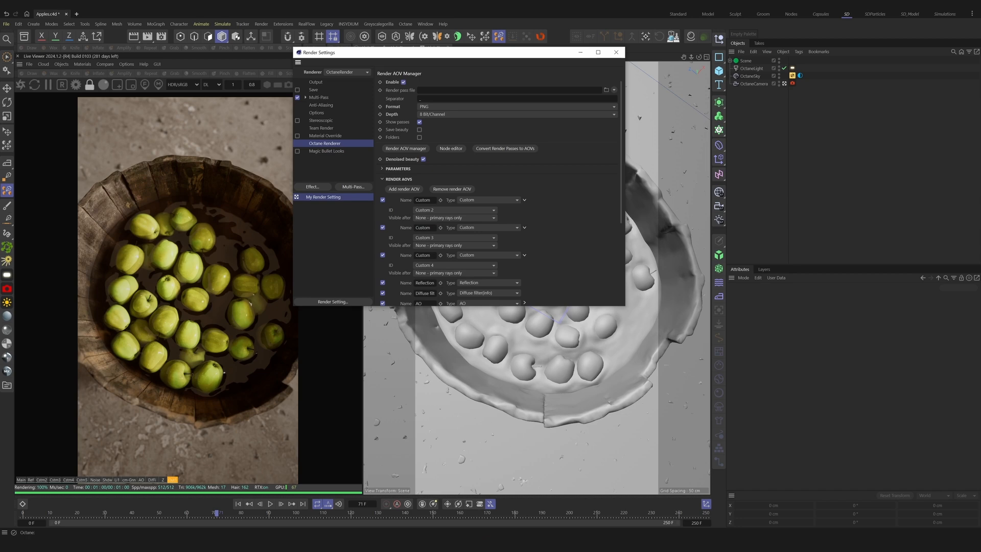
scroll("down", 3)
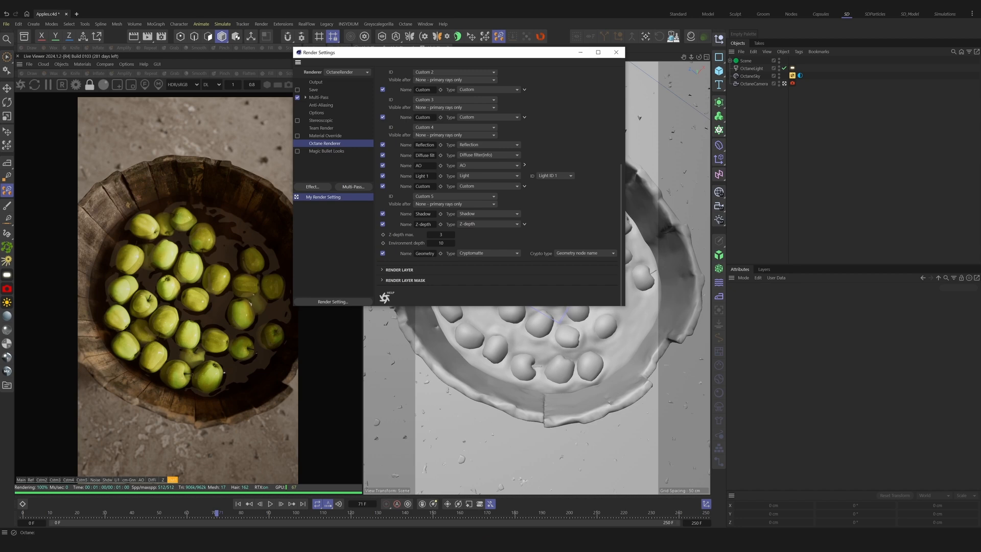
left_click(477, 83)
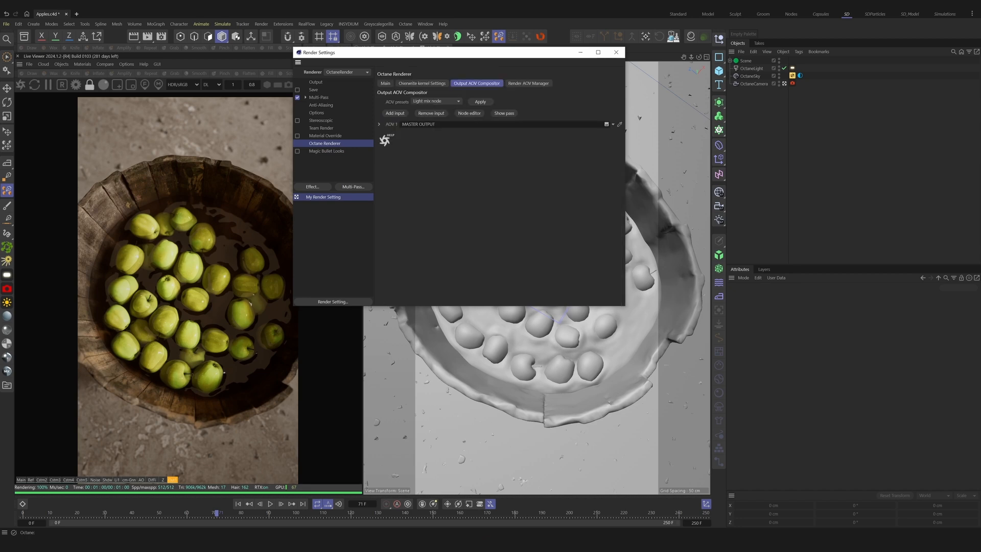
Add an input and expand AOV 1 MASTER OUTPUT's layers, viewing its Basic properties
left_click(394, 113)
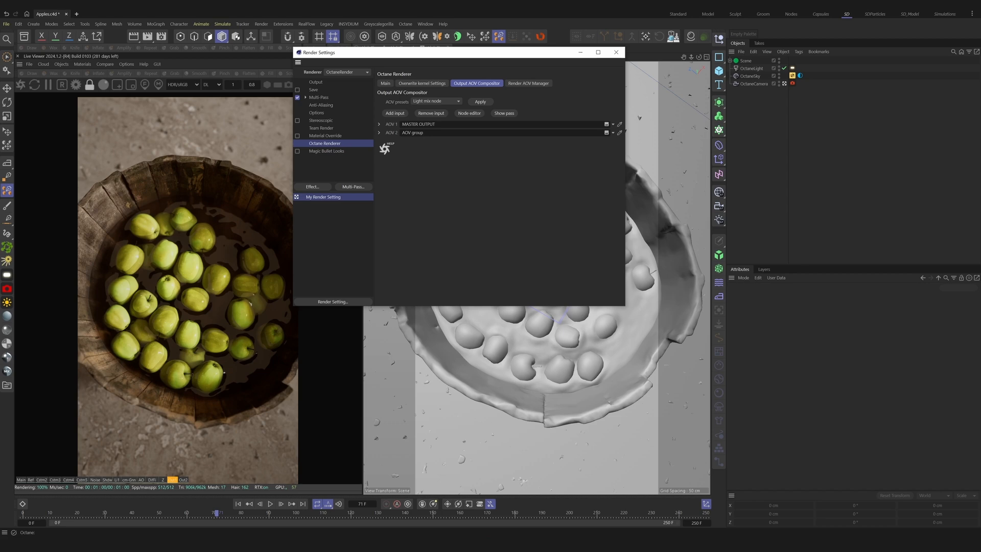
left_click(431, 113)
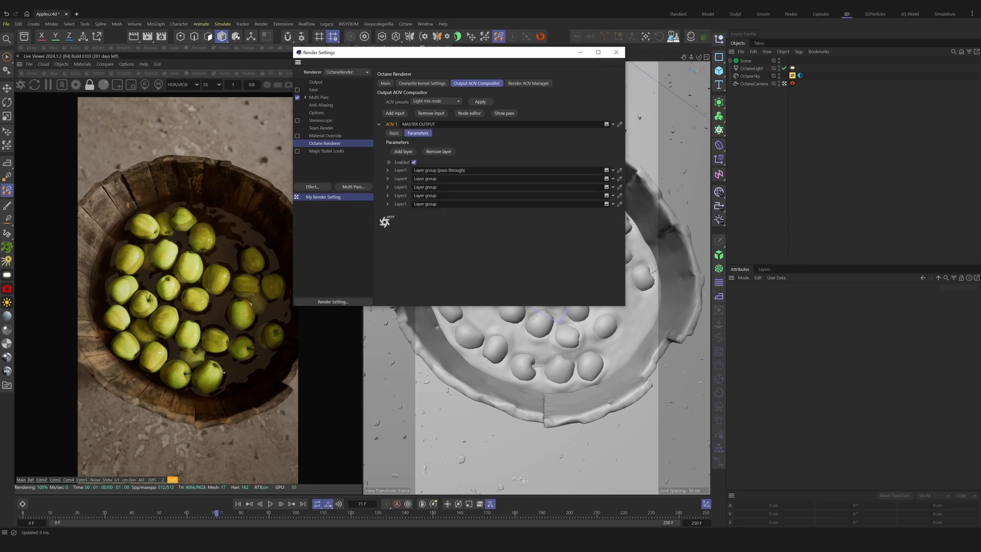
left_click(393, 133)
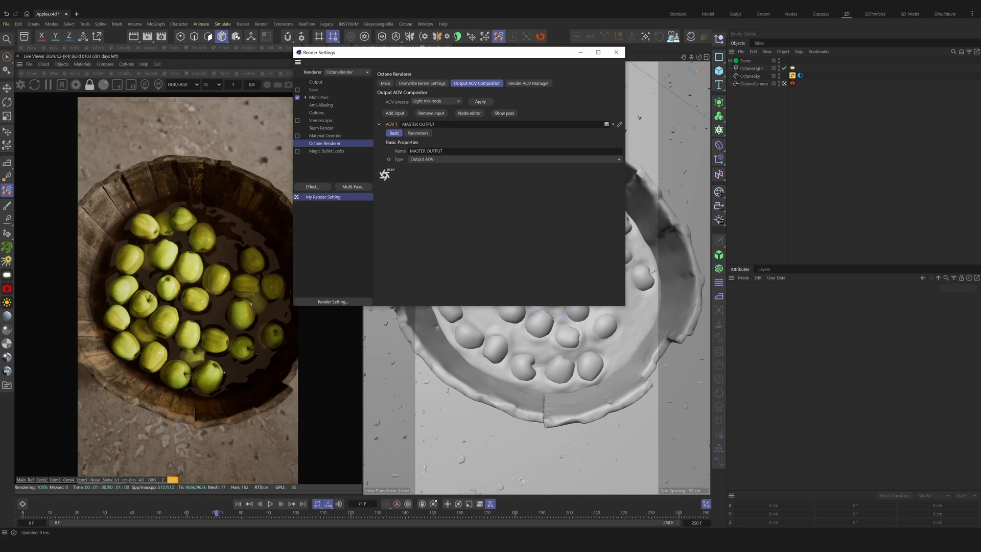
left_click(469, 113)
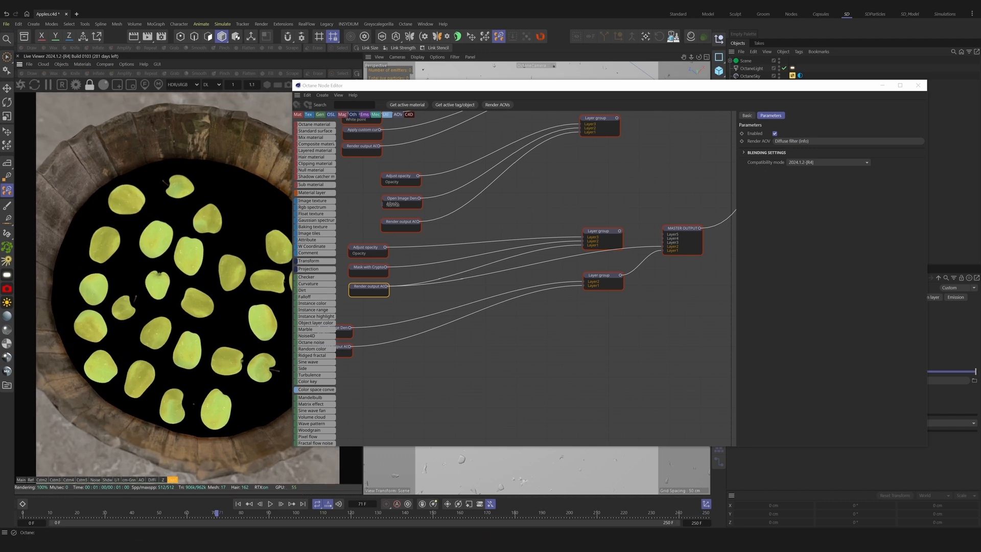
Set the middle layer group to Non-spectral Multiply with Adjust opacity at 100%
left_click(822, 172)
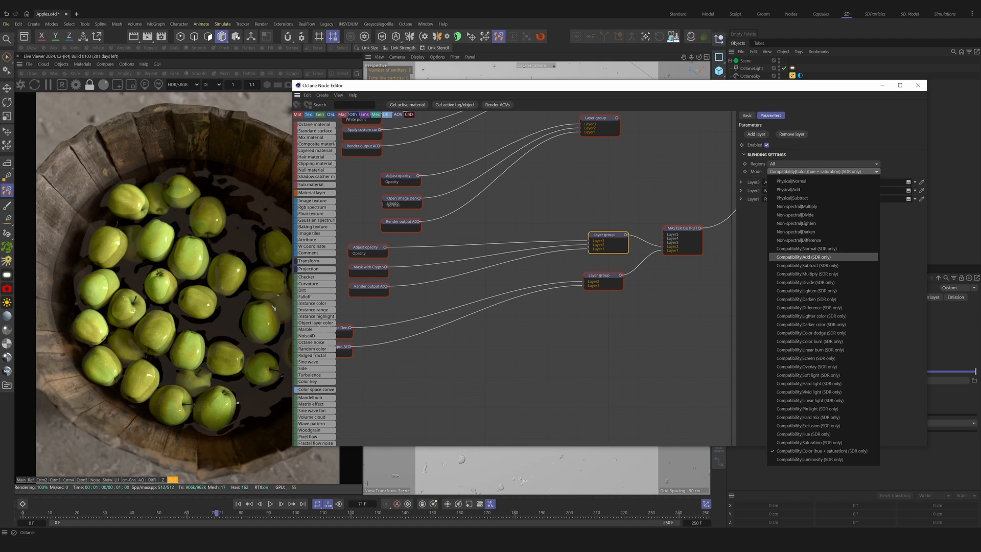
left_click(797, 206)
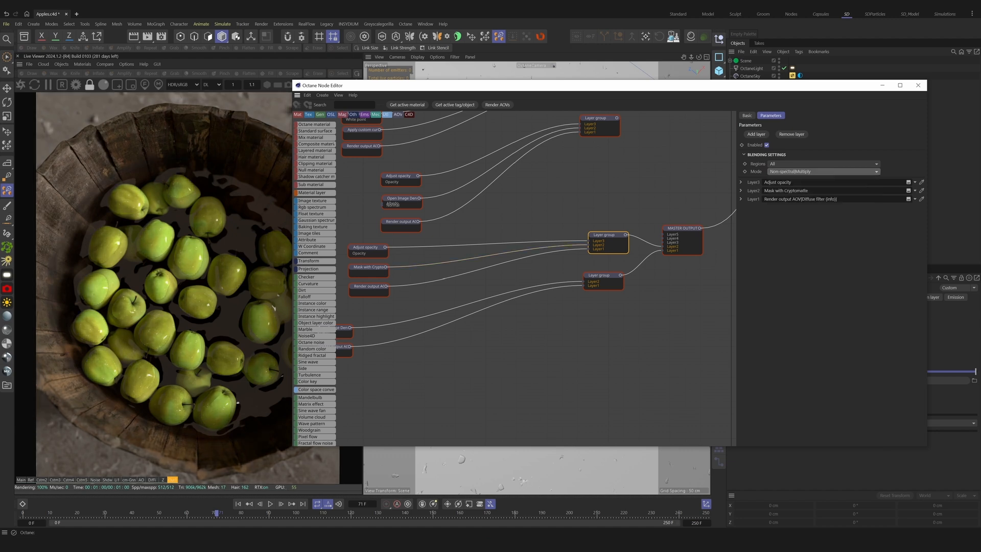
left_click(365, 247)
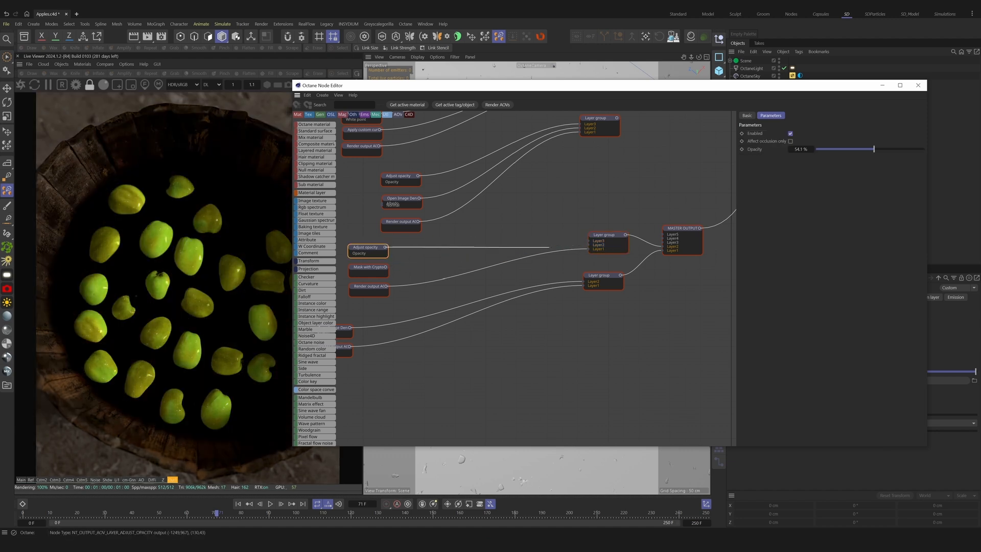
left_click_drag(875, 149, 920, 149)
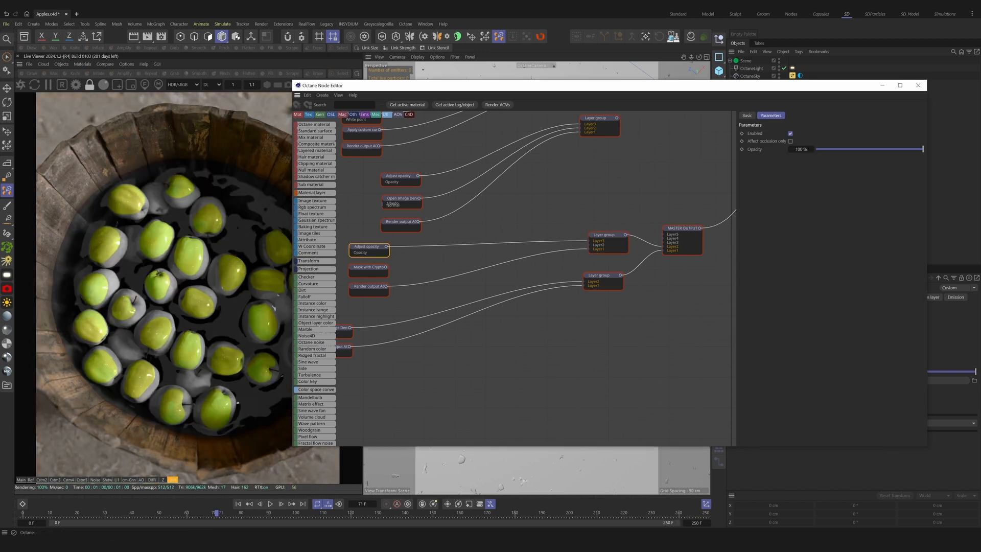
Check the cryptomatte mask's matte choices and add a Solid color node to the graph
left_click(368, 267)
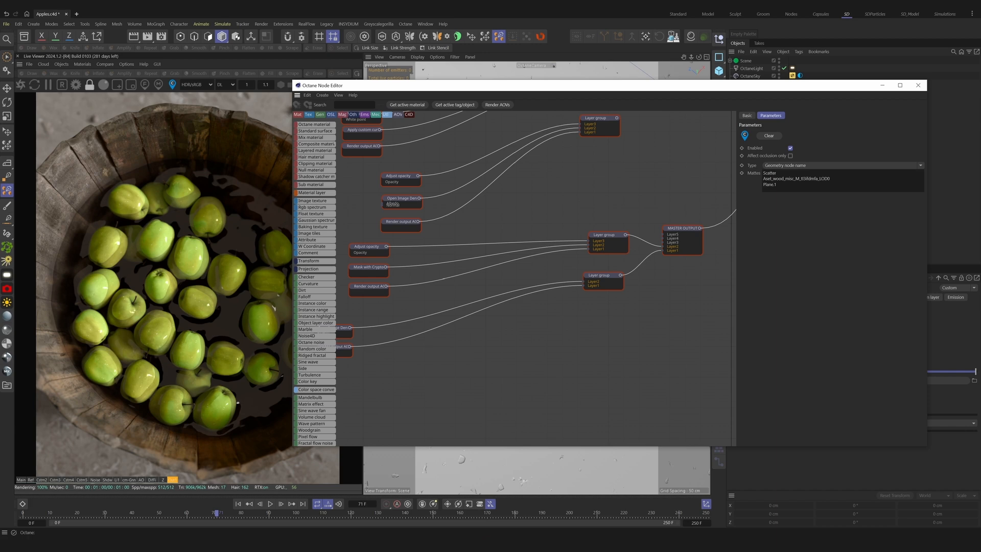
left_click(528, 269)
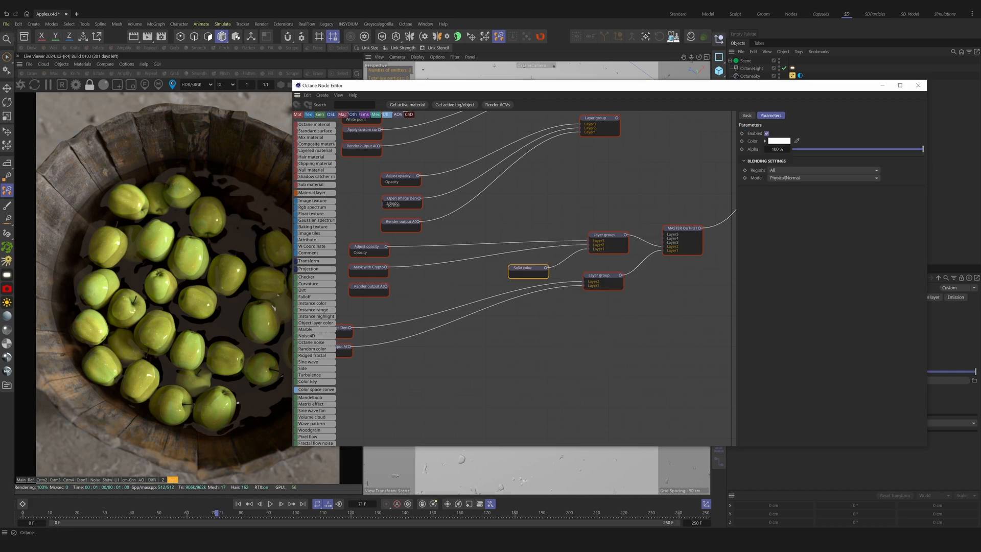
left_click(778, 140)
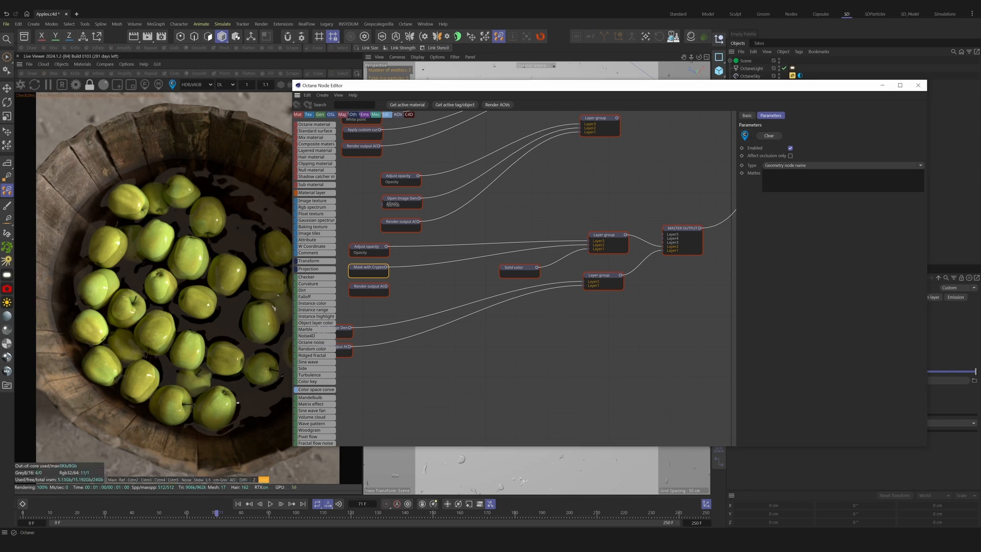
left_click(365, 246)
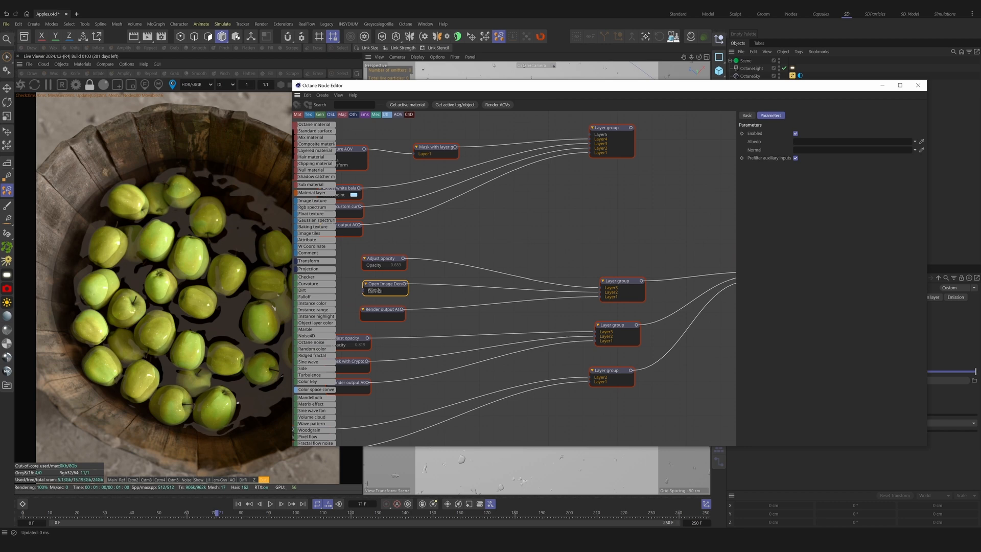
Preview the fog group's Z-Depth render AOV in the Live Viewer, then return to the beauty composite
left_click(381, 258)
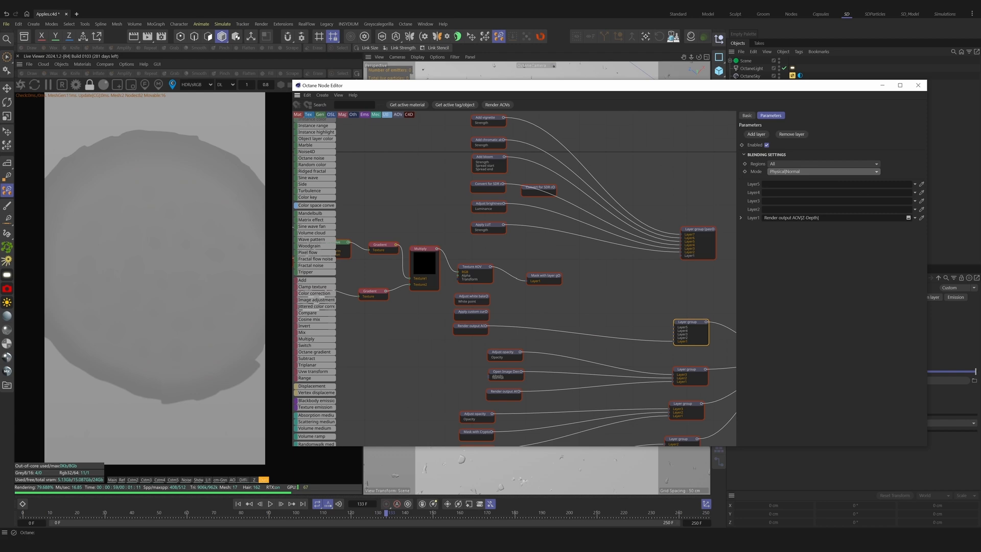
left_click(823, 172)
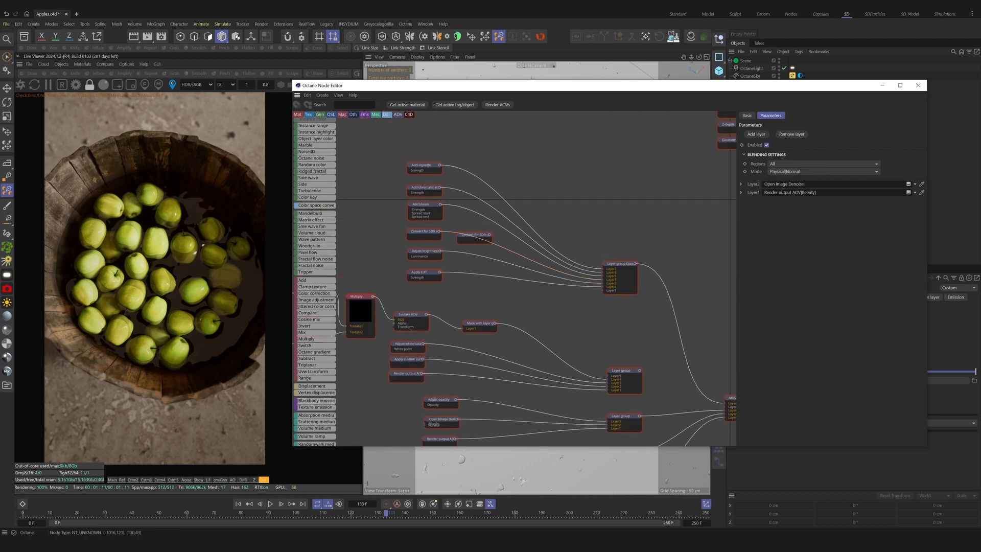
Lower the Apply LUT strength to weaken its purple tint and push chromatic aberration to 100%
left_click(475, 228)
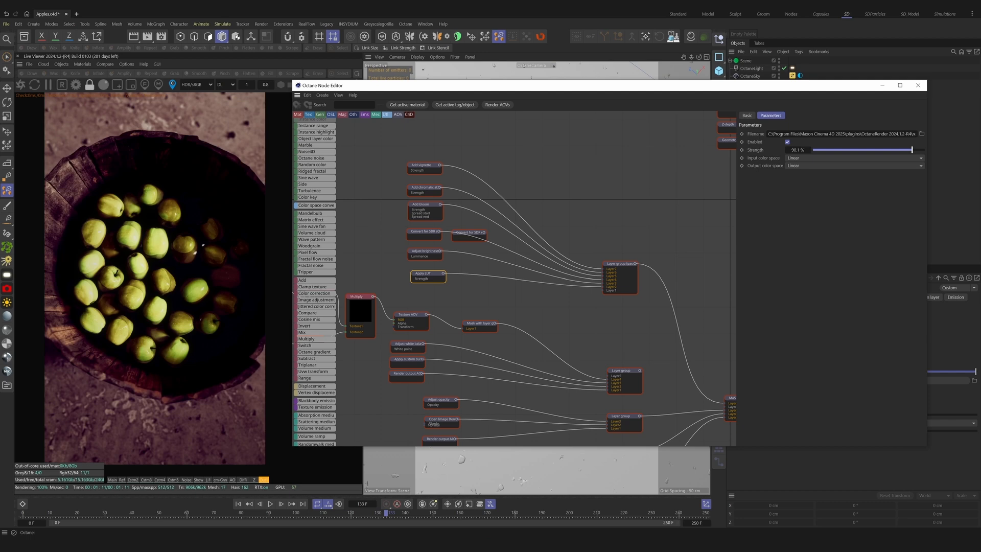
left_click_drag(907, 150, 816, 150)
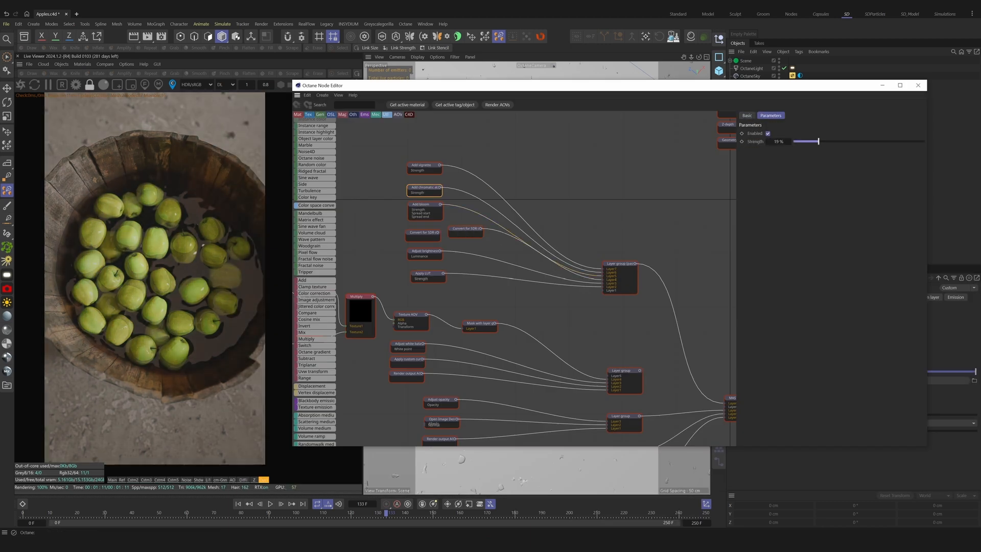
left_click_drag(817, 142, 923, 141)
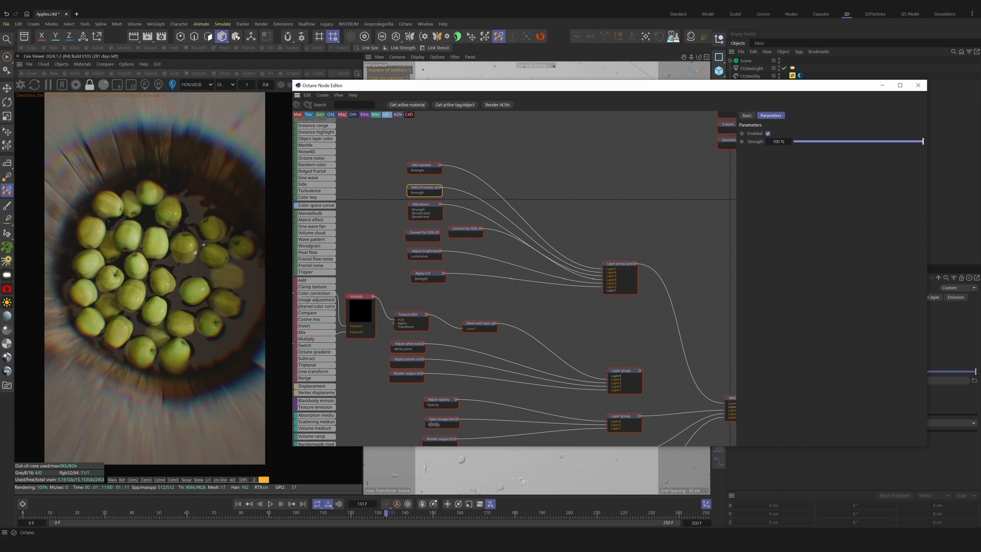
Adjust and fine-tune the Add vignette node's strength
left_click(778, 142)
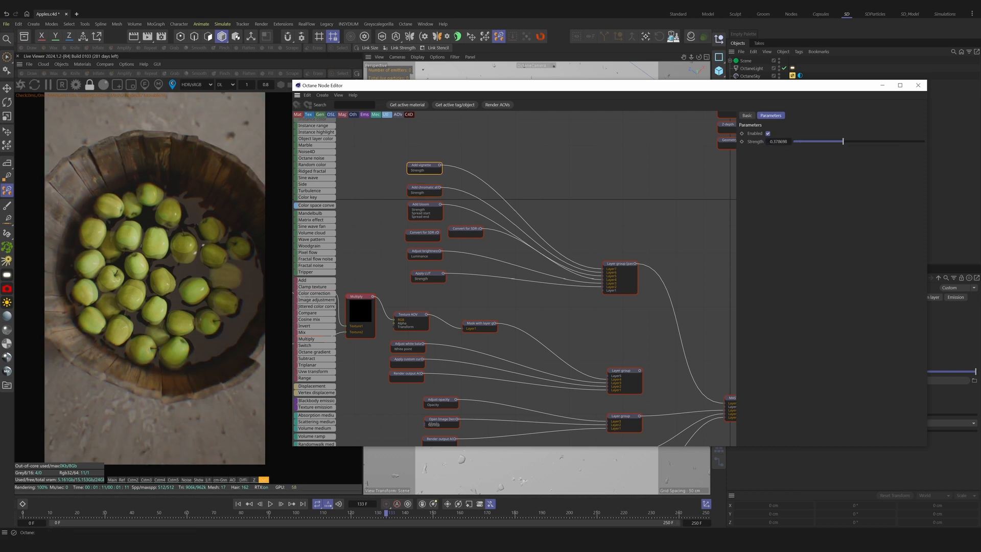
left_click_drag(842, 141, 914, 141)
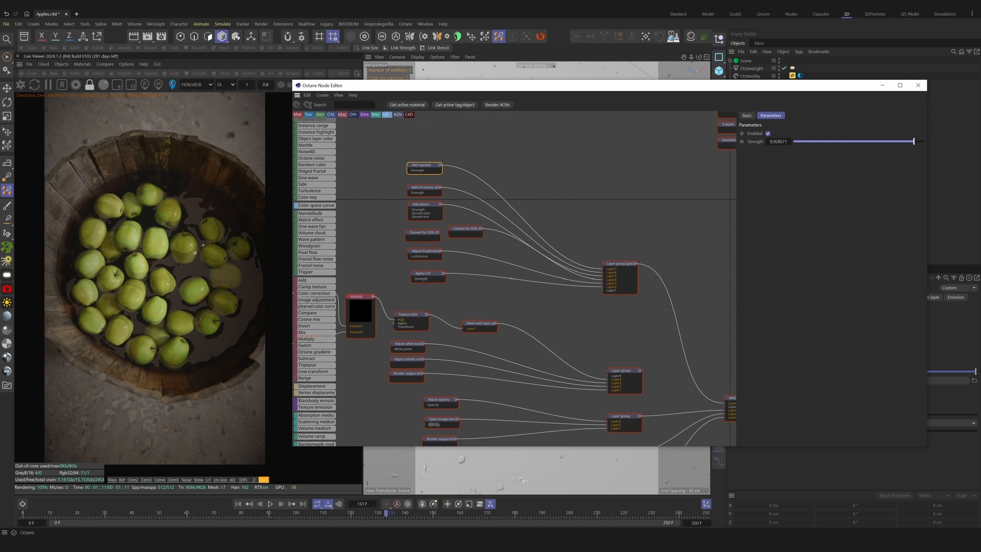
left_click_drag(912, 141, 833, 141)
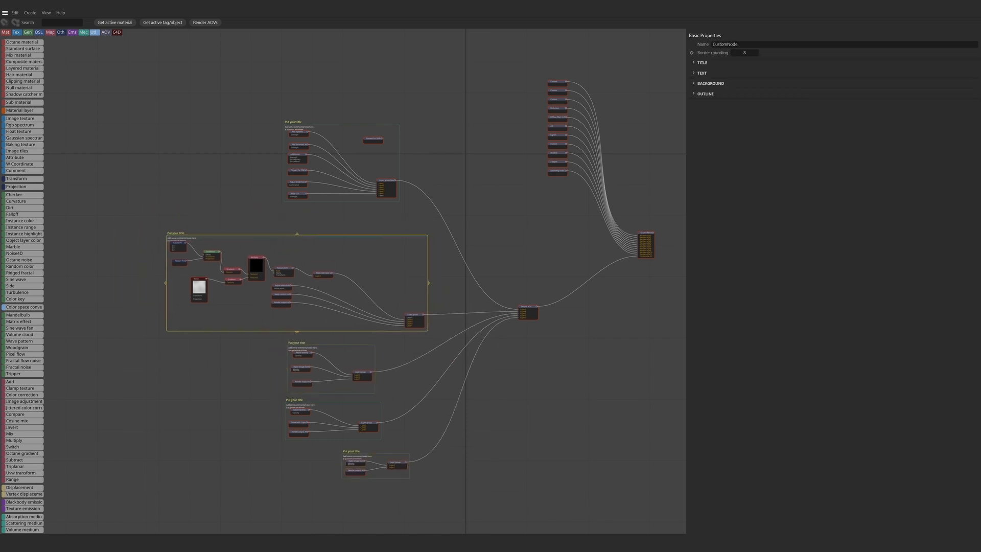
Pick a background color for a group backdrop in the Color Chooser
left_click(709, 83)
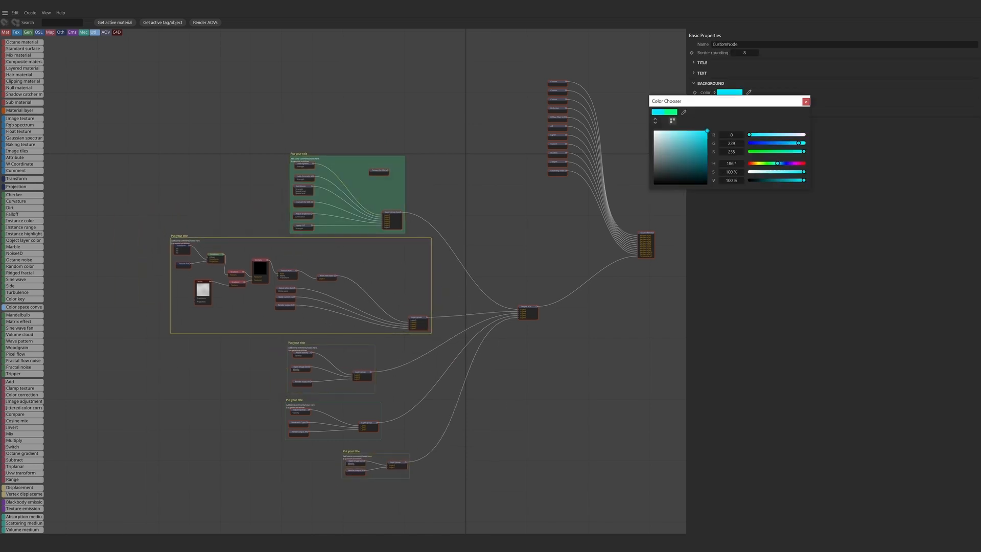
left_click(806, 100)
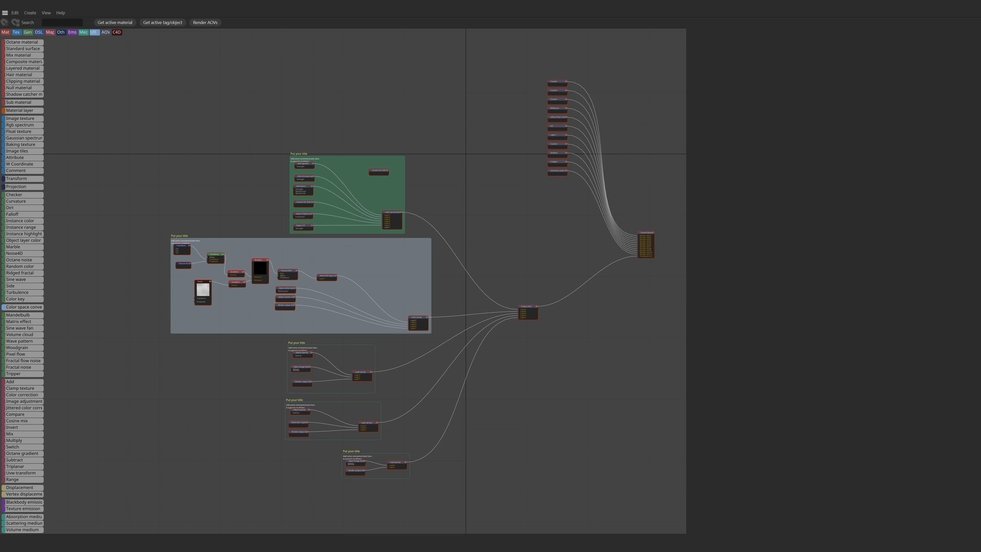